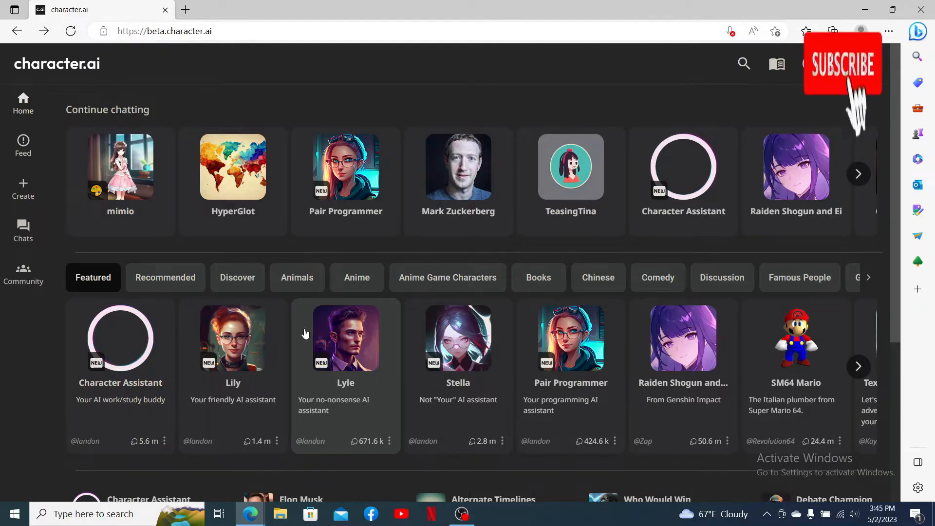
# - Reach Profile Settings via the profile icon and edit pencil, showing username, avatar and account-removal options
pyautogui.click(842, 64)
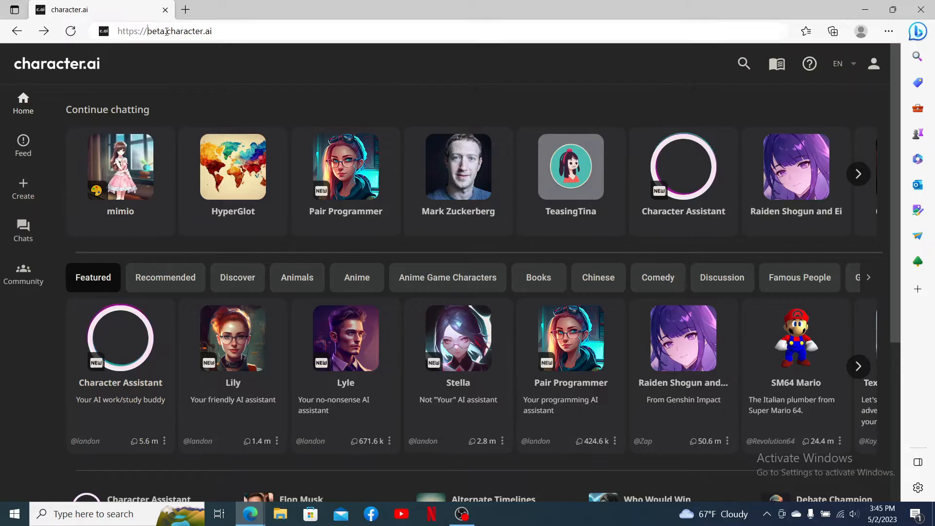
pyautogui.click(165, 32)
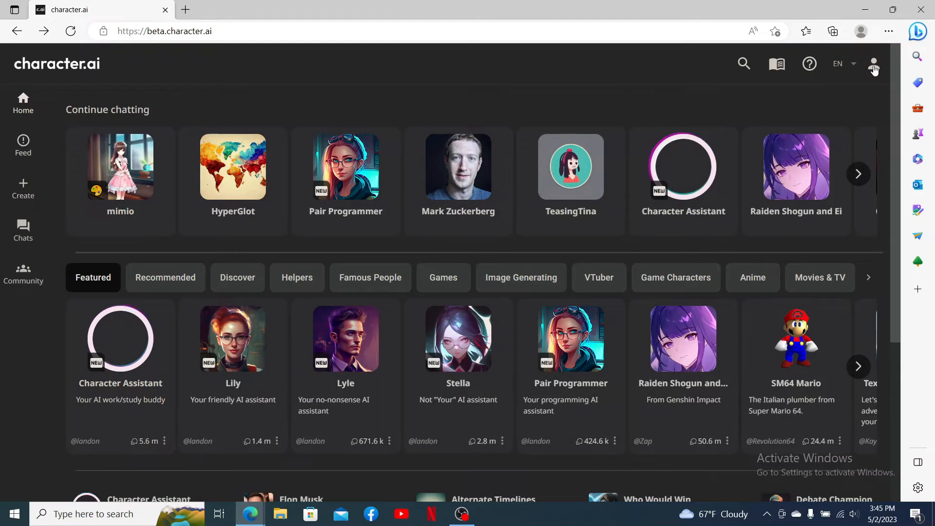
pyautogui.click(873, 64)
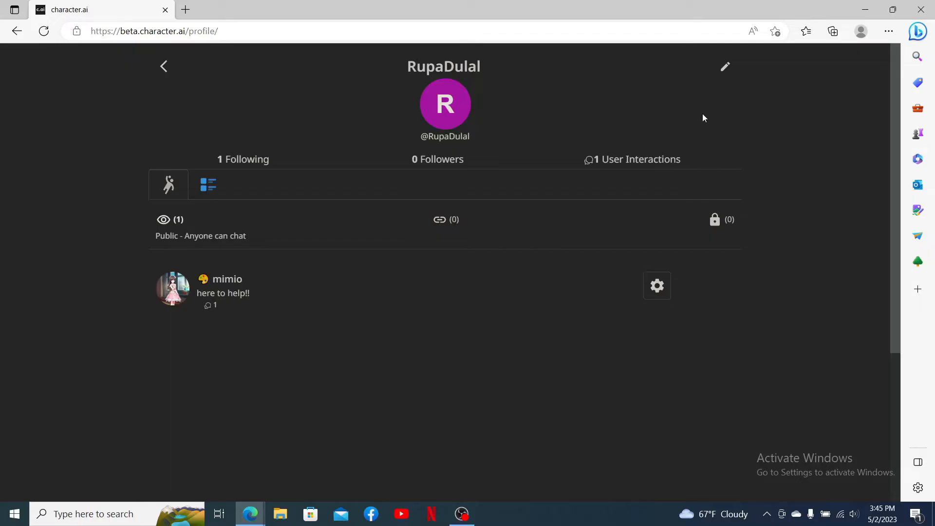
pyautogui.click(724, 66)
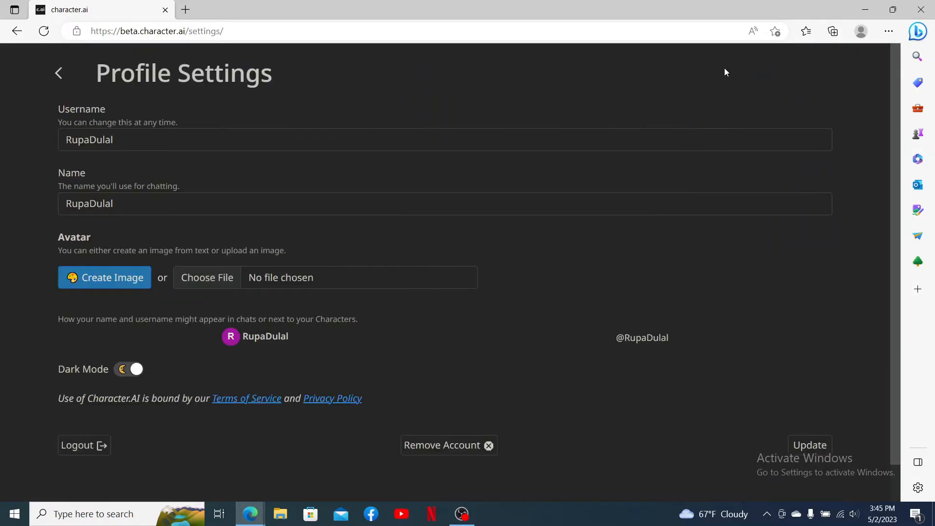
pyautogui.moveTo(239, 99)
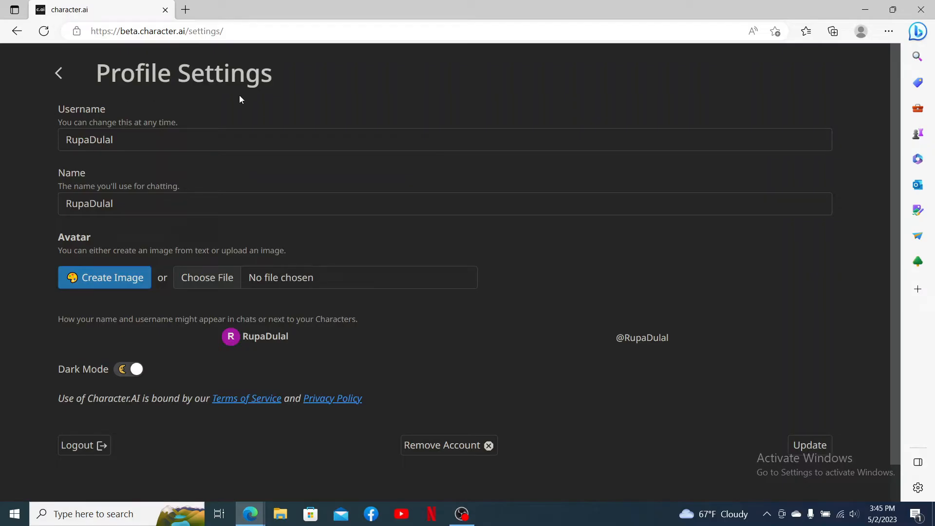
pyautogui.scroll(-3)
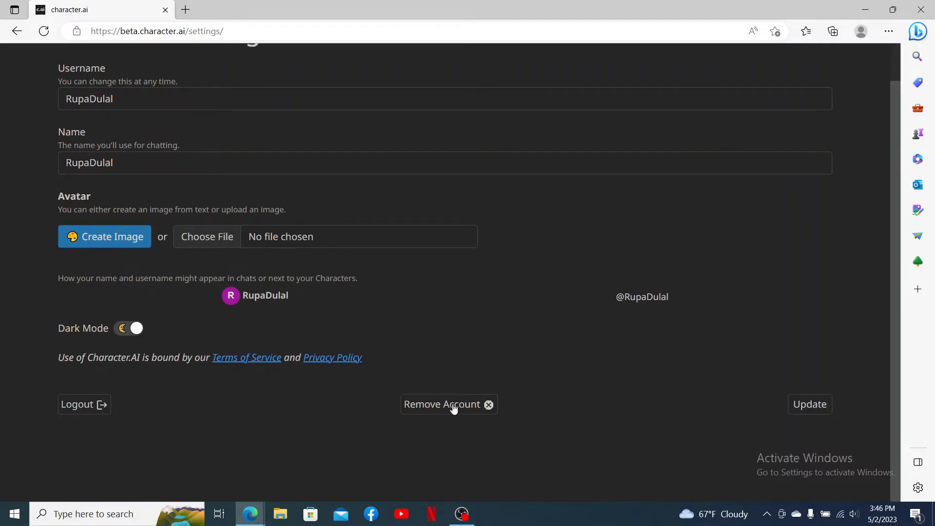
# - Remove the account permanently, acknowledging that removed accounts are not recoverable
pyautogui.click(449, 404)
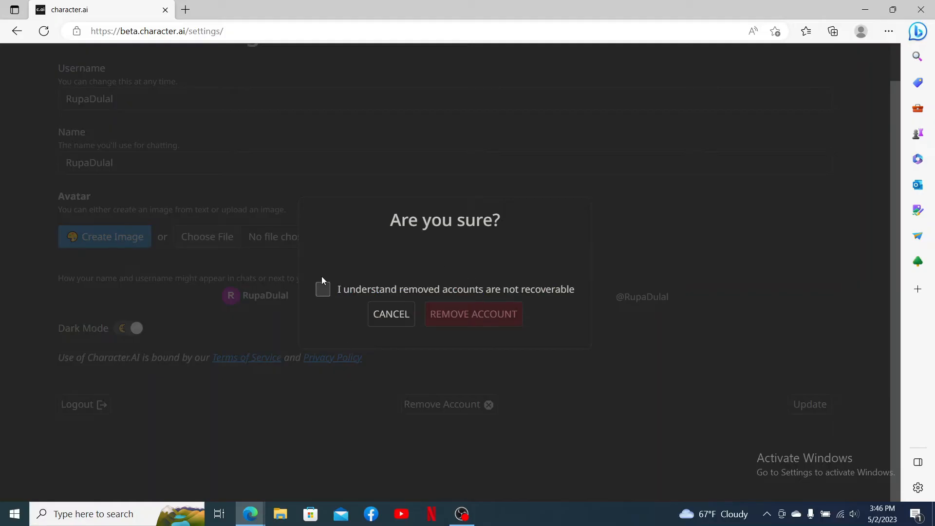
pyautogui.click(322, 289)
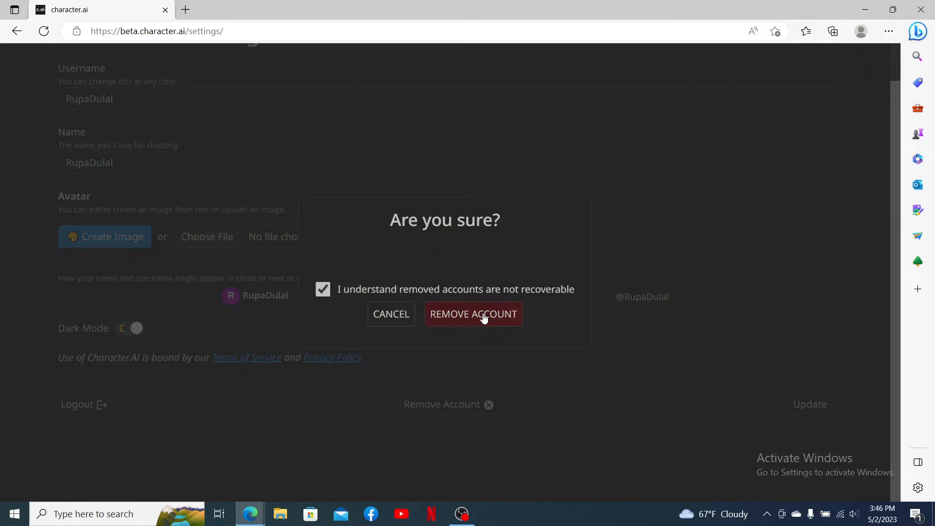
pyautogui.click(473, 314)
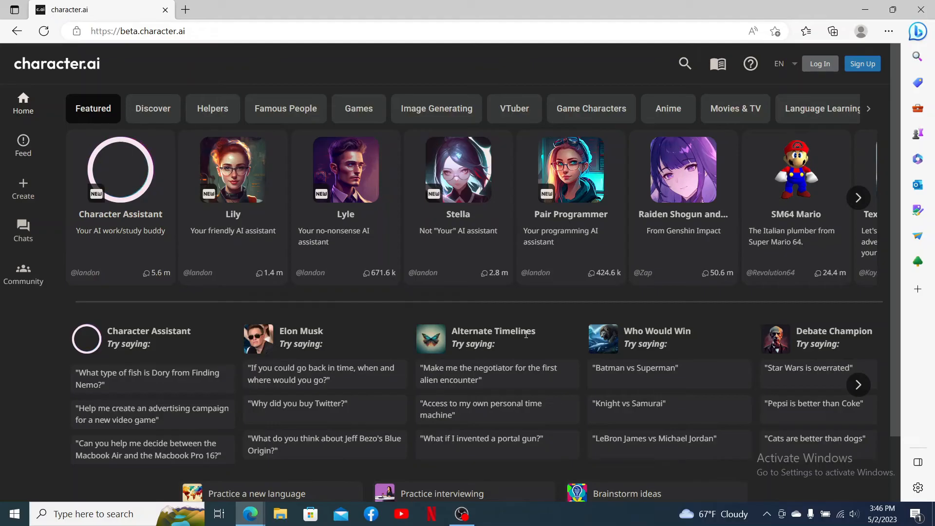
pyautogui.moveTo(872, 63)
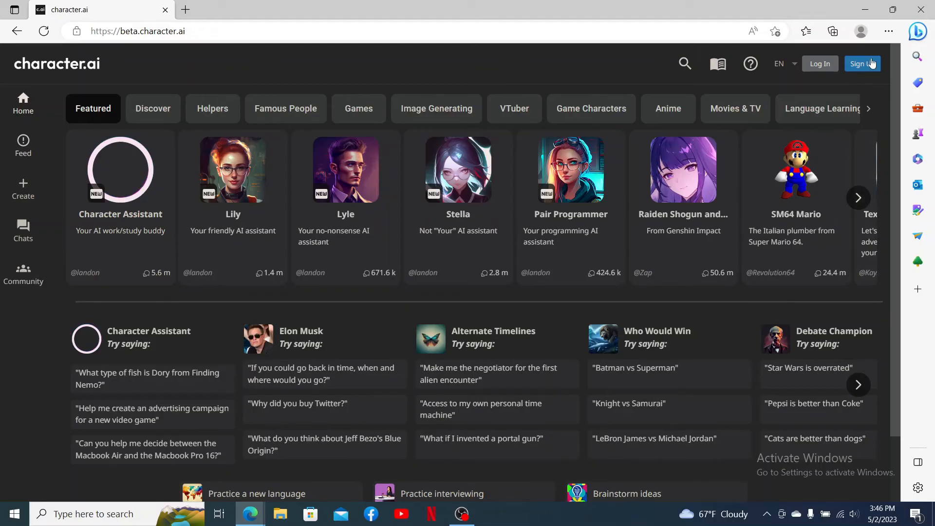